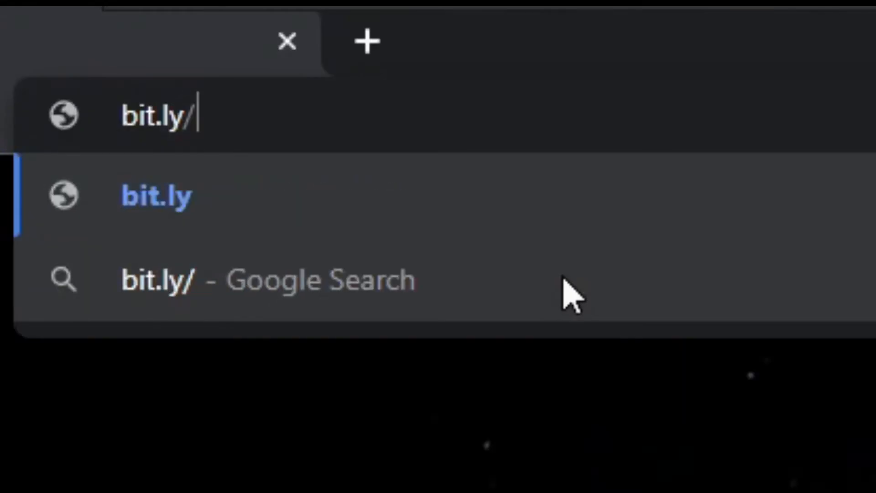
# Load the bit.ly/OriginInstaller short link to reach the Origin download page
pyautogui.write('OriginInstaller')
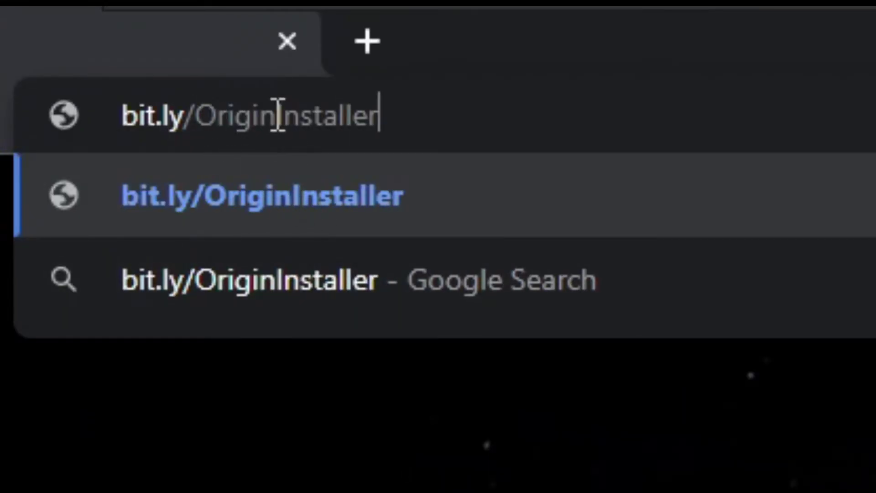
pyautogui.press('Enter')
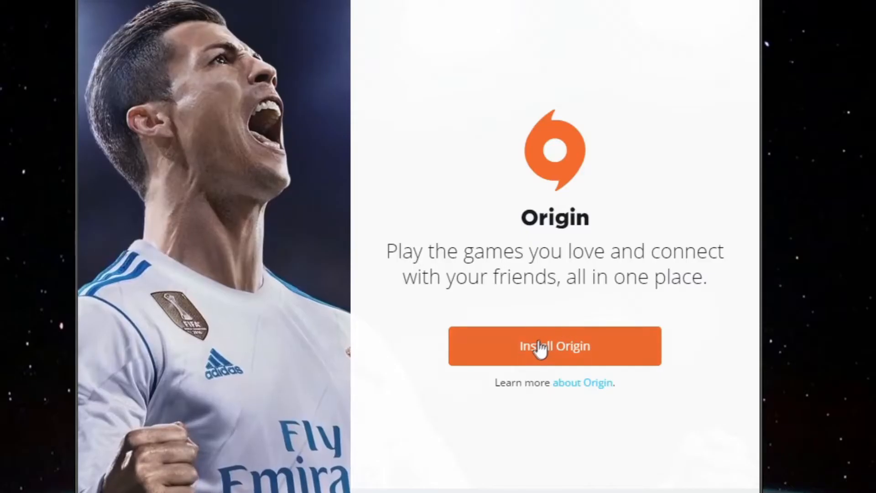
# Start the Origin installation and accept the End User License Agreement
pyautogui.click(555, 346)
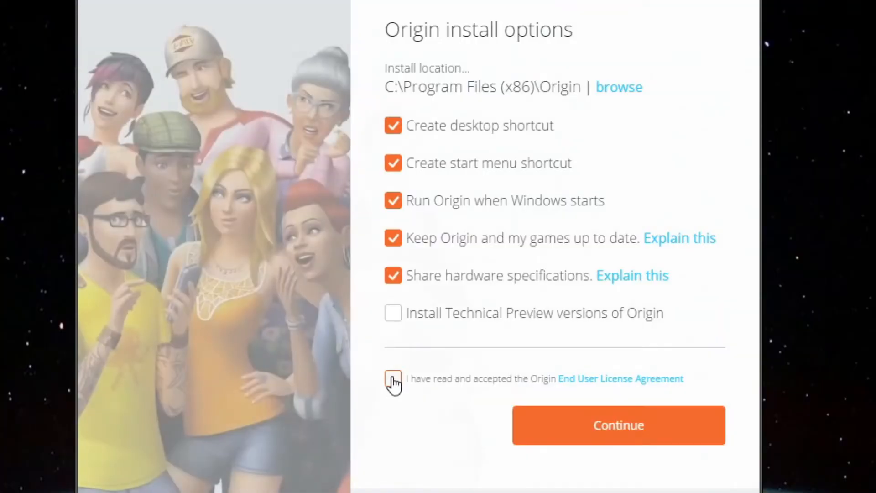
pyautogui.click(619, 424)
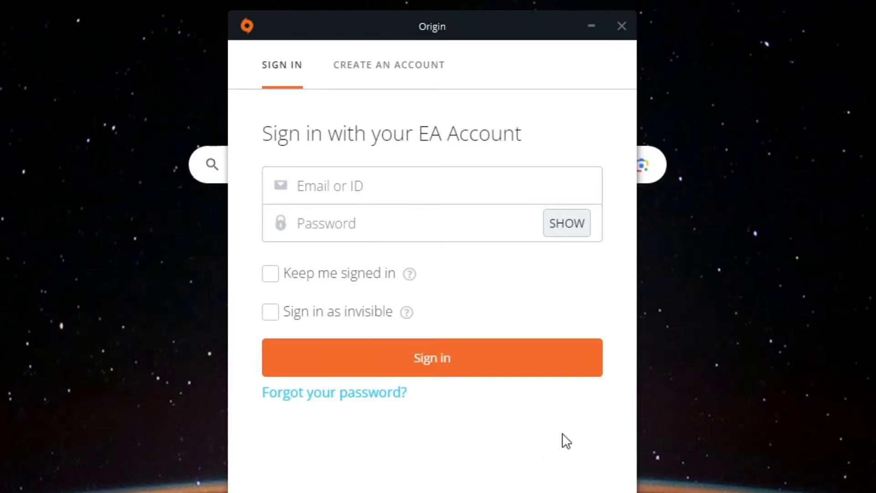
# Exit Origin from its tray icon without signing in
pyautogui.rightClick(146, 299)
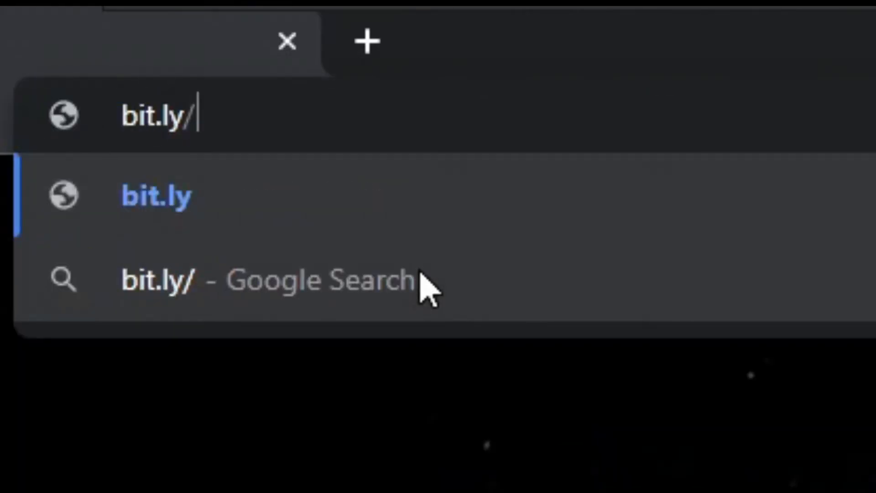
# Load bit.ly/OriginFix2023 and keep the version.dll download flagged as dangerous
pyautogui.write('OriginFix2023')
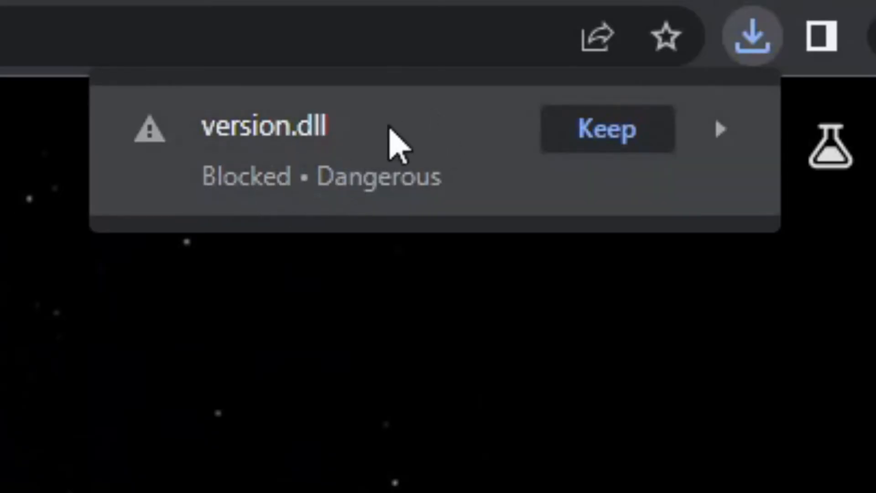
pyautogui.moveTo(355, 173)
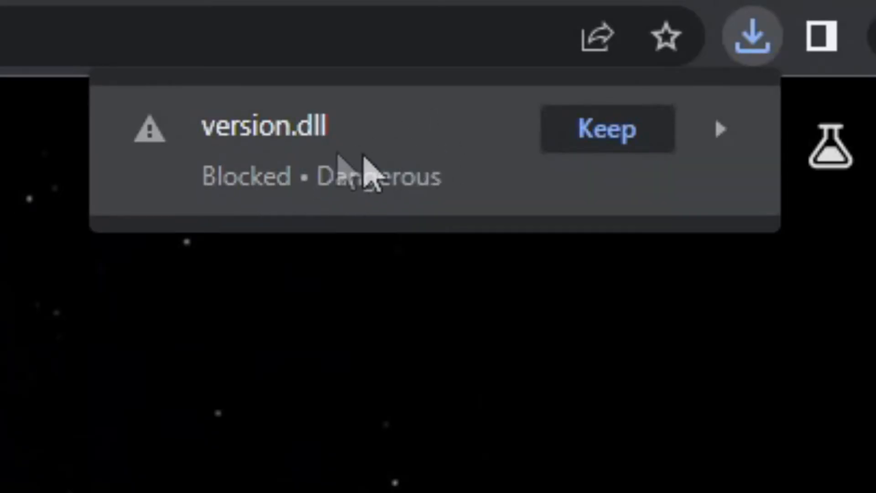
pyautogui.moveTo(276, 208)
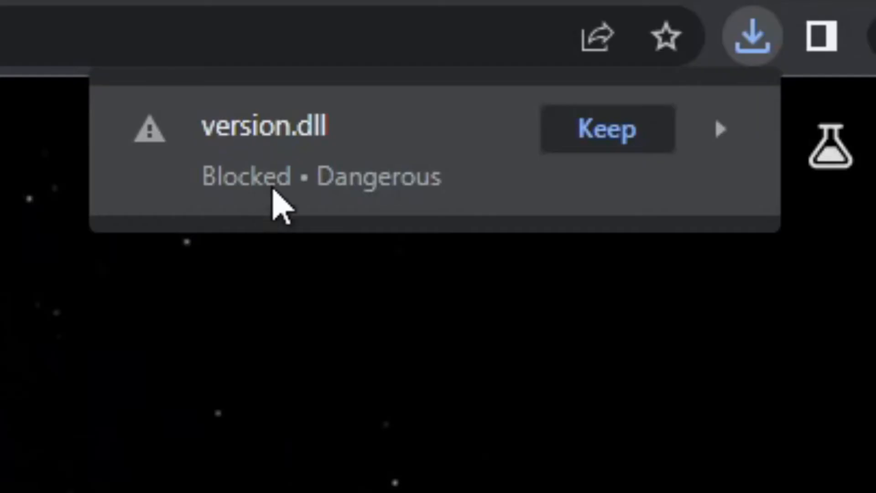
pyautogui.moveTo(486, 195)
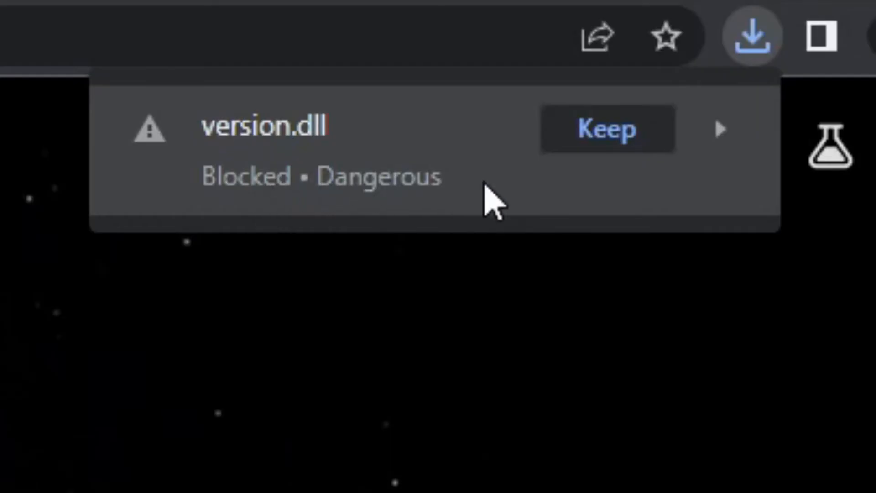
pyautogui.click(721, 130)
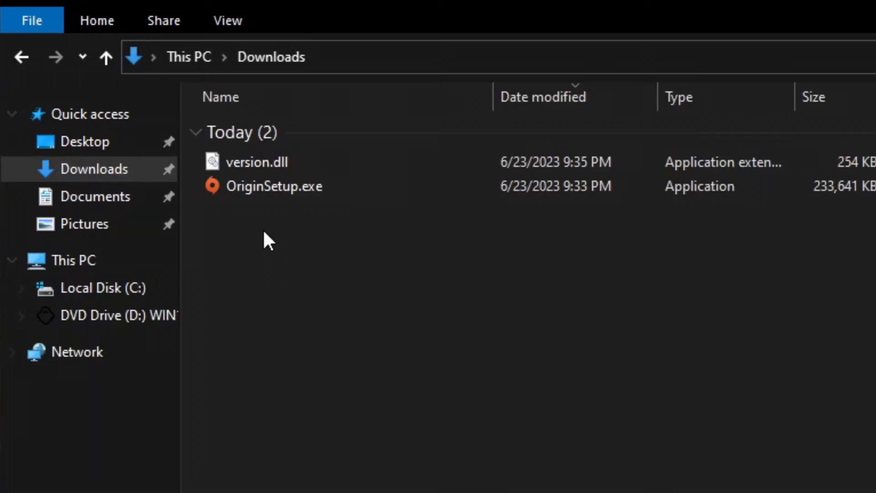
# Copy version.dll from Downloads into C:\Program Files (x86)\Origin
pyautogui.click(256, 162)
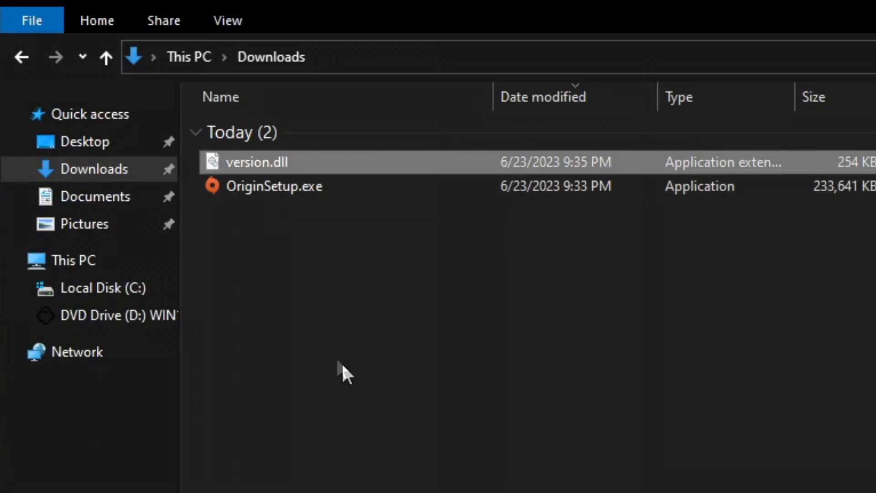
pyautogui.click(102, 288)
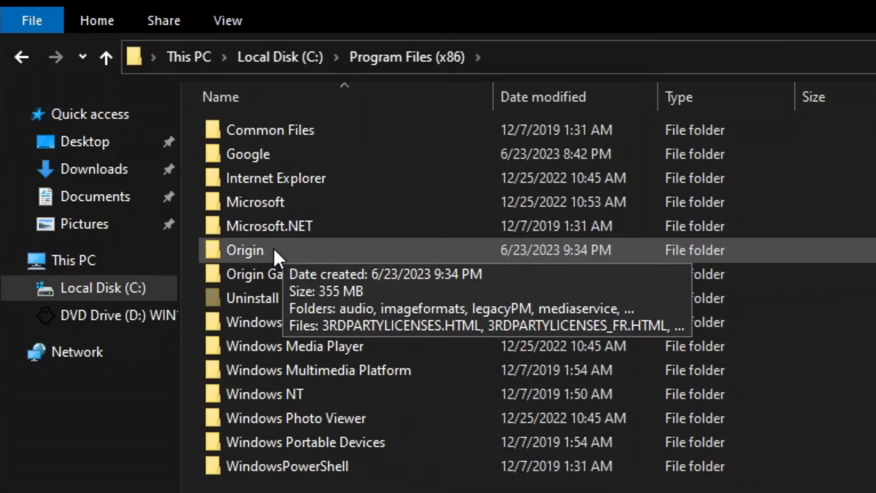
pyautogui.doubleClick(245, 250)
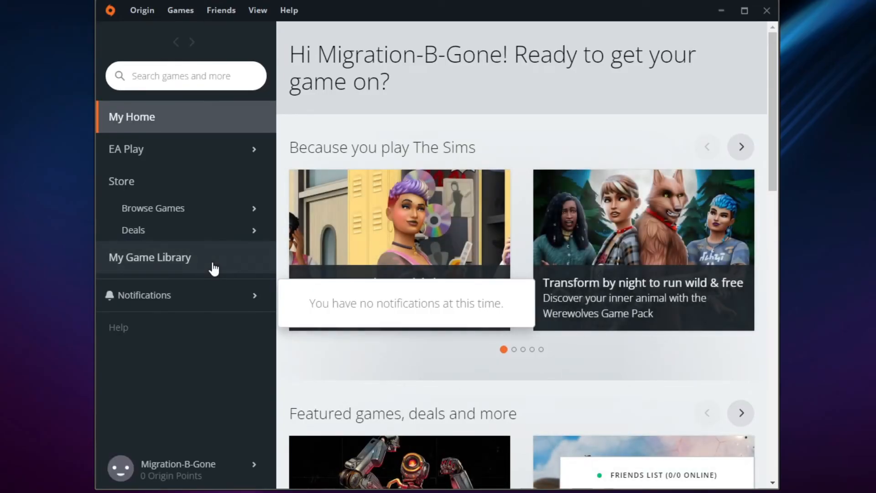
# Open My Game Library and start downloading The Sims 4
pyautogui.click(150, 257)
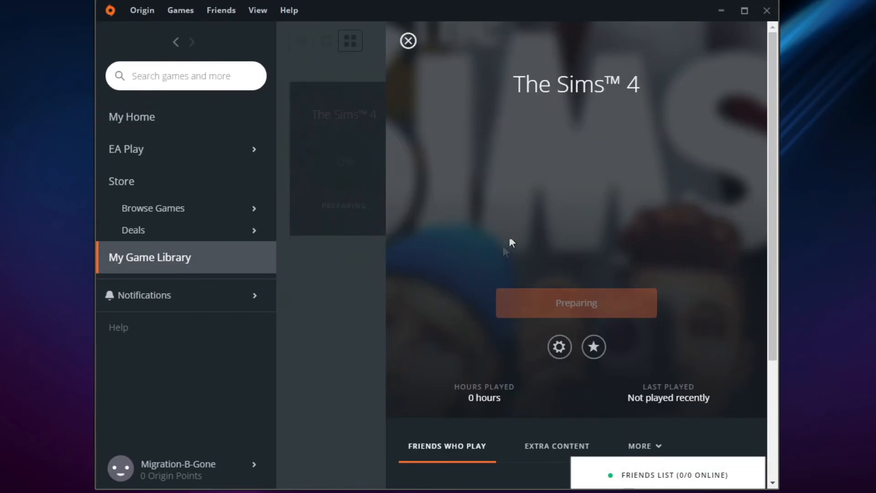
pyautogui.moveTo(531, 269)
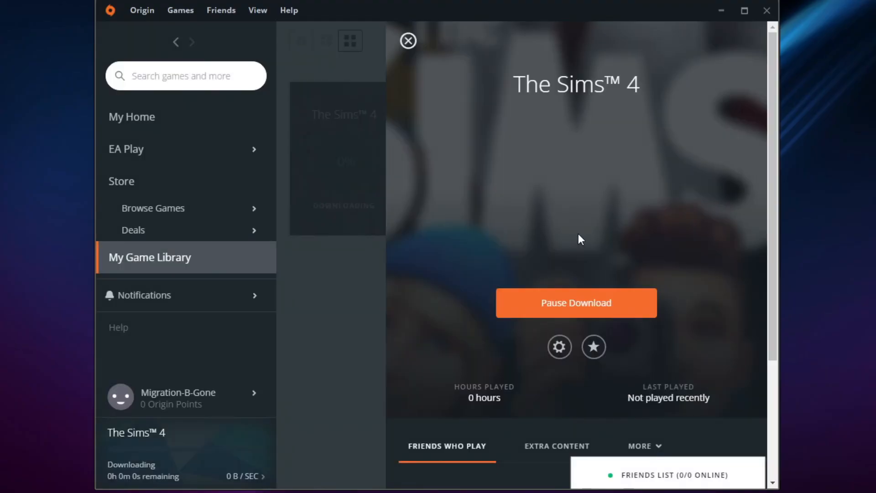
pyautogui.moveTo(577, 245)
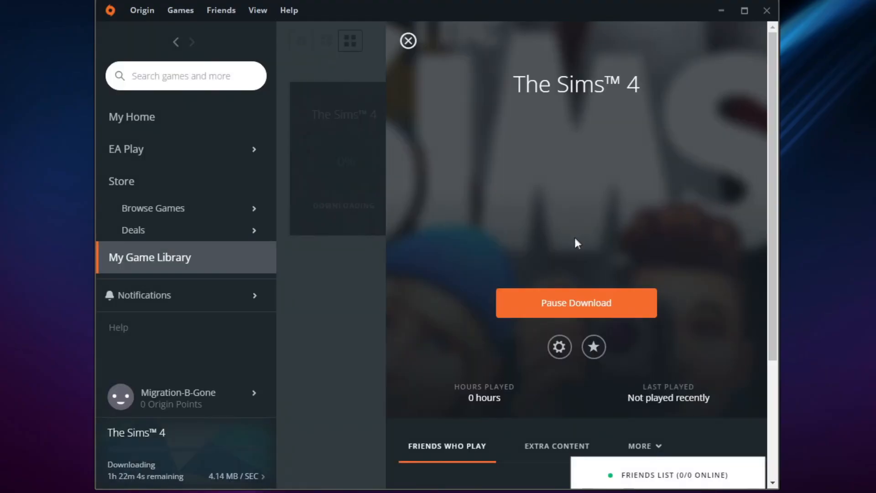